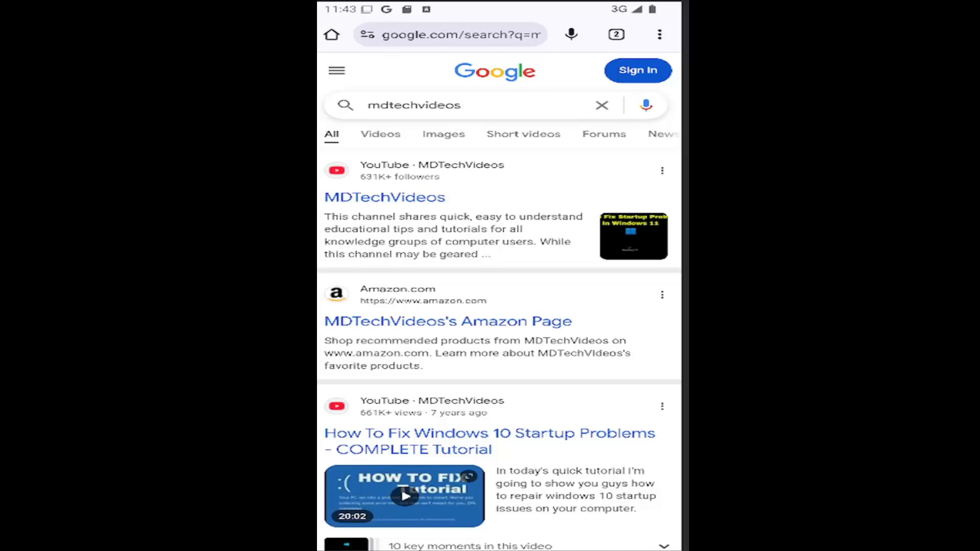
{"action": "mouse_move", "coordinate": [663, 47]}
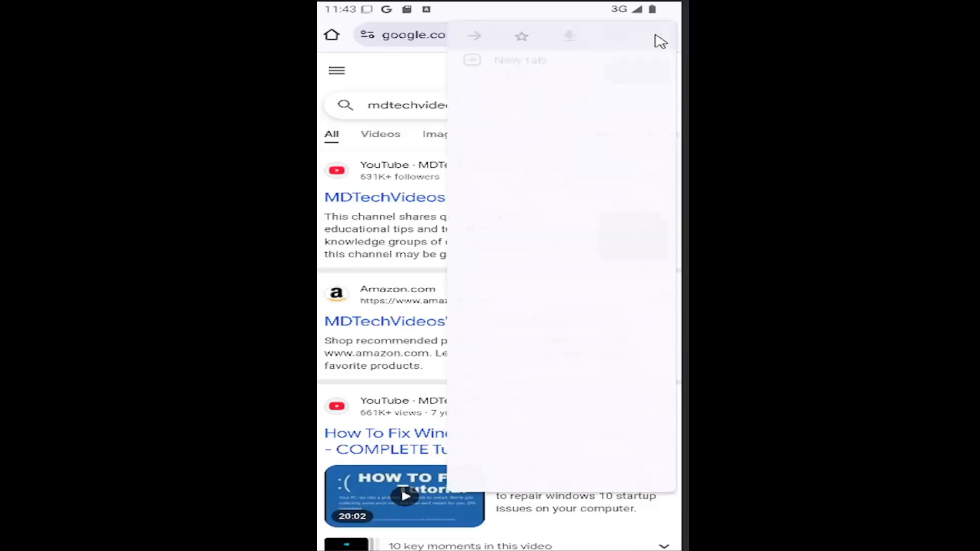
Step: Open Chrome's three-dot main menu over the mdtechvideos search results
{"action": "left_click", "coordinate": [656, 36]}
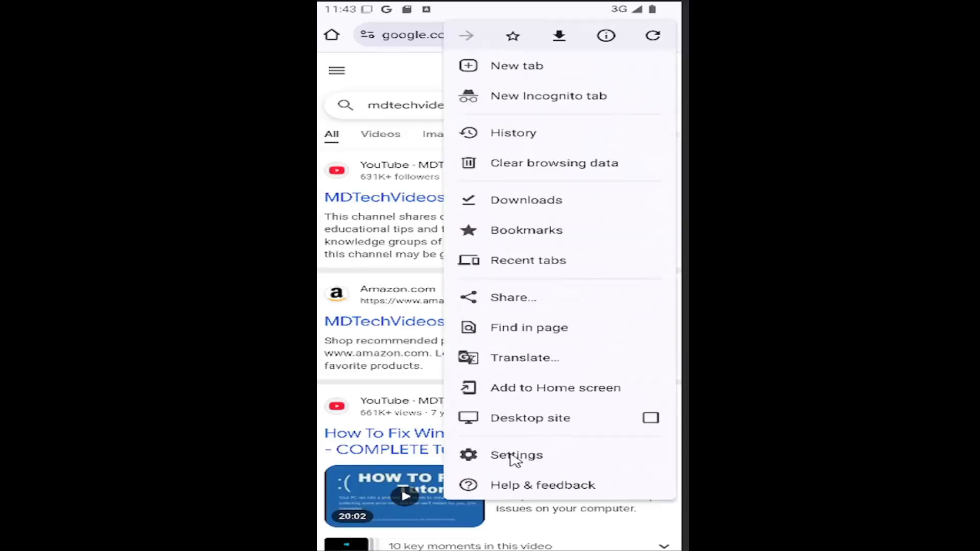
Step: Go to Settings and open Site settings under Advanced
{"action": "left_click", "coordinate": [515, 455]}
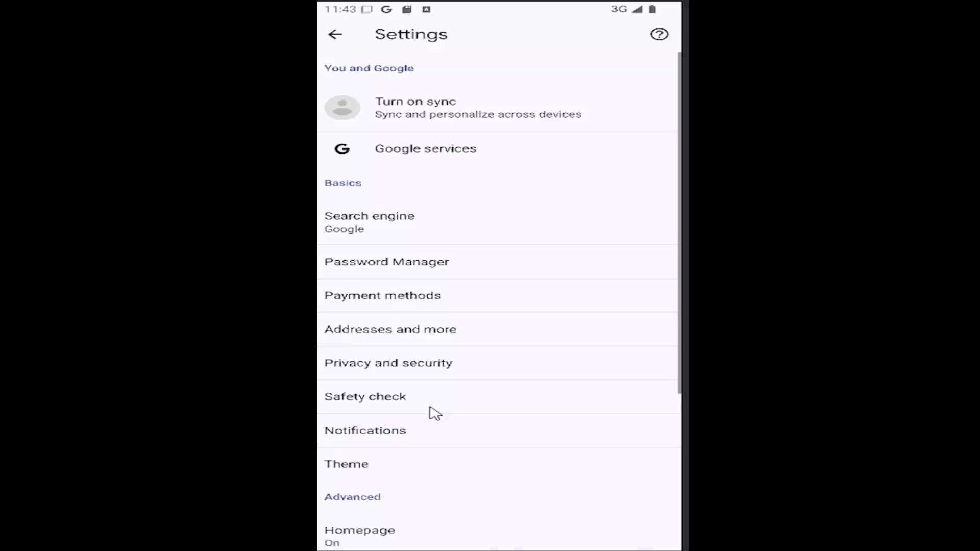
{"action": "scroll", "scroll_direction": "down", "scroll_amount": 3}
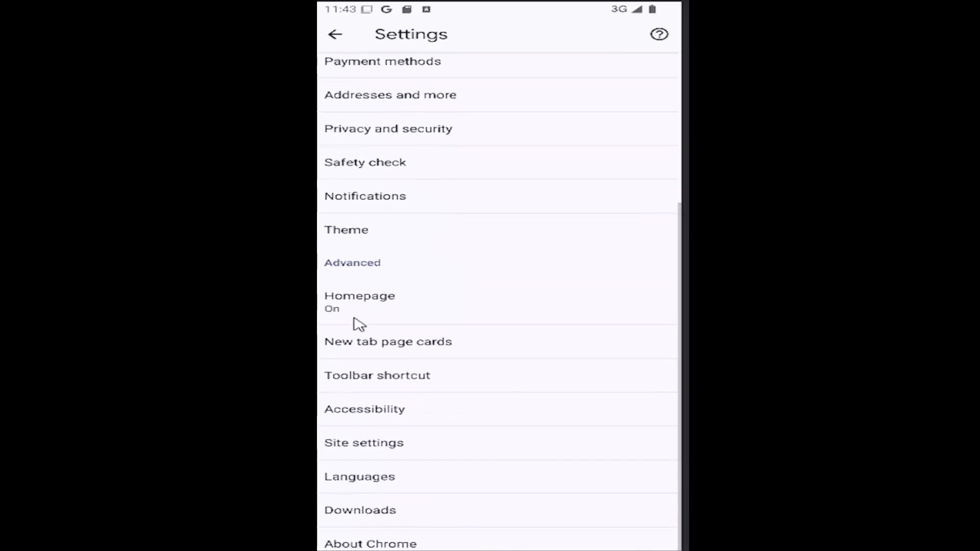
{"action": "mouse_move", "coordinate": [412, 450]}
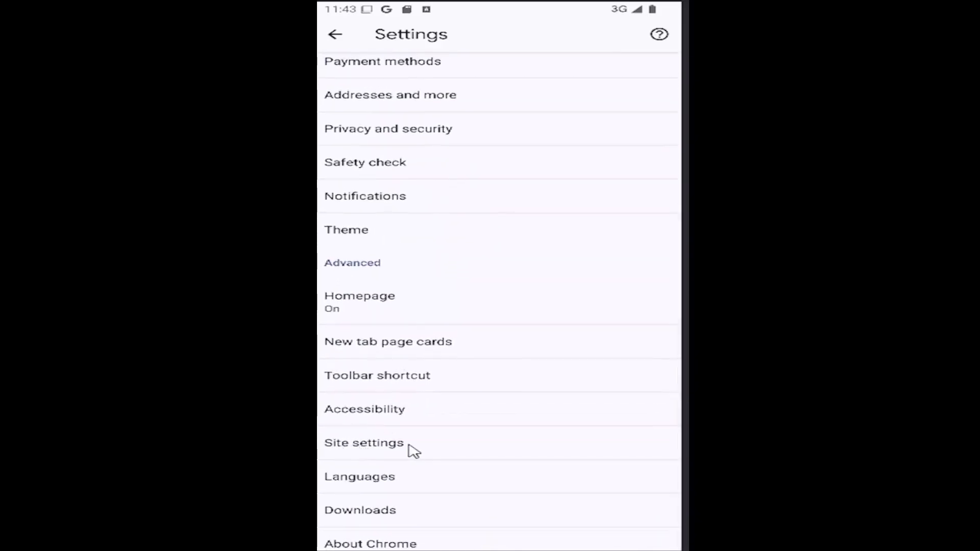
{"action": "left_click", "coordinate": [364, 443]}
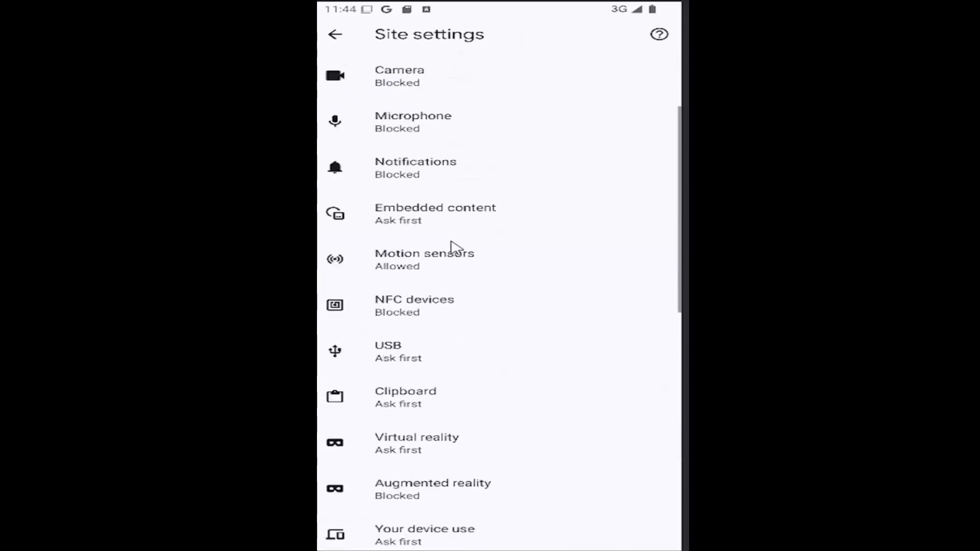
Step: Scroll the Site settings list and open Pop-ups and redirects
{"action": "scroll", "scroll_direction": "down", "scroll_amount": 3}
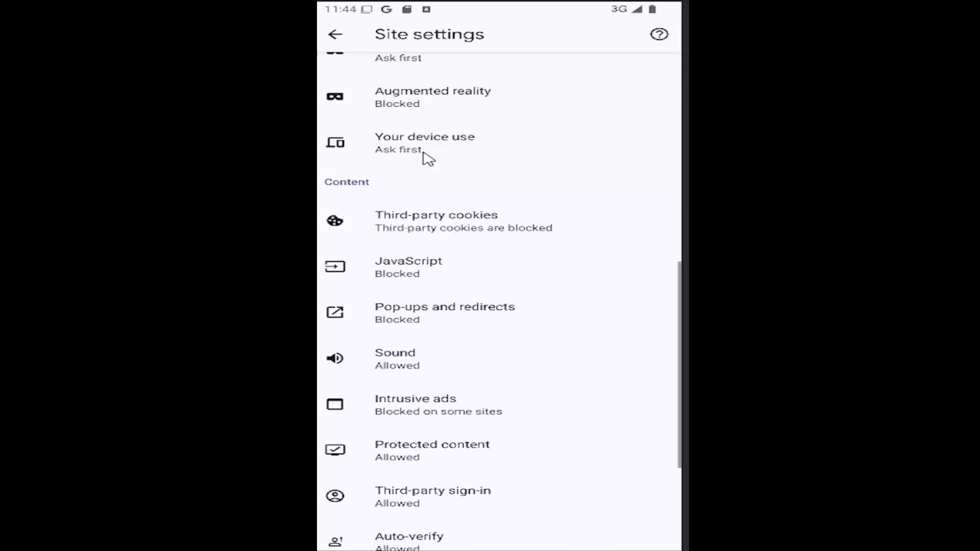
{"action": "mouse_move", "coordinate": [469, 319]}
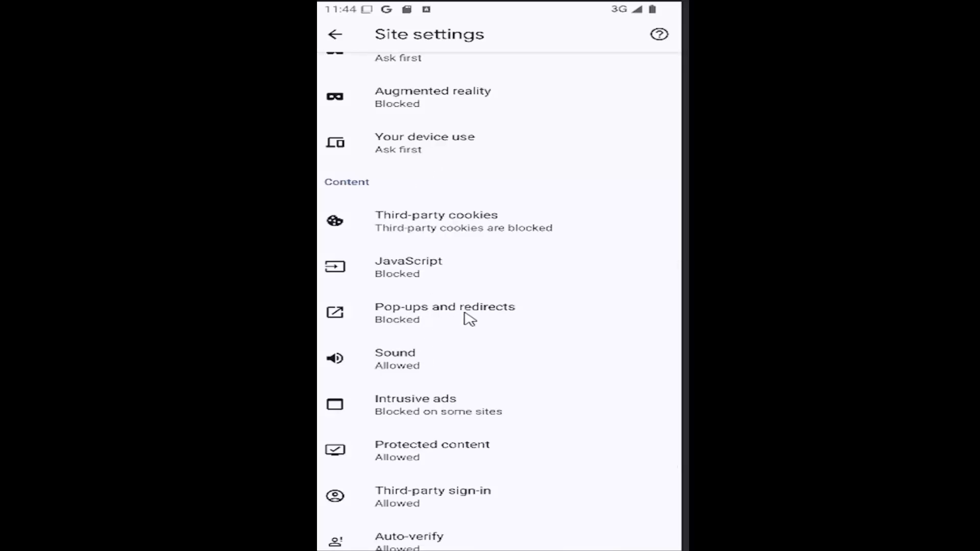
{"action": "left_click", "coordinate": [445, 312]}
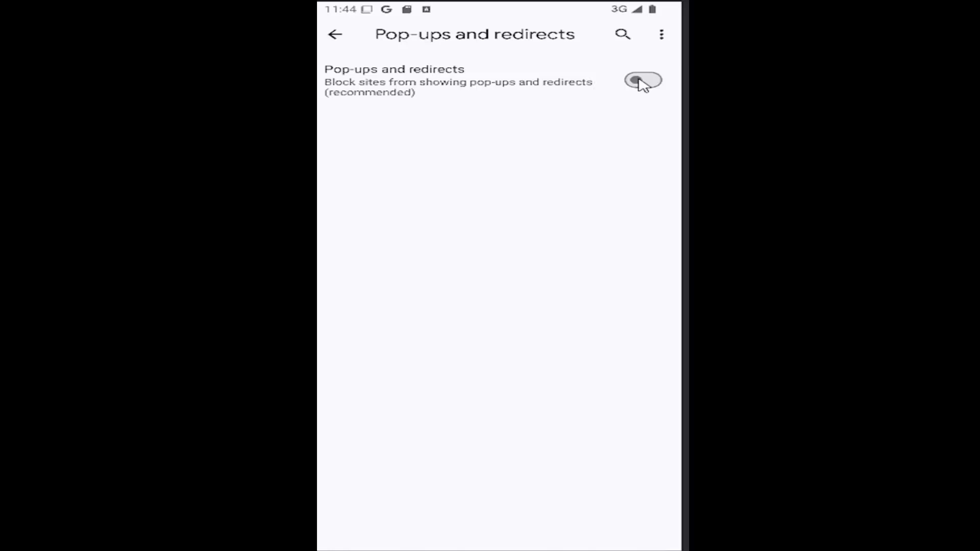
Step: Toggle Pop-ups and redirects to Allowed, then back to Blocked
{"action": "left_click", "coordinate": [642, 80]}
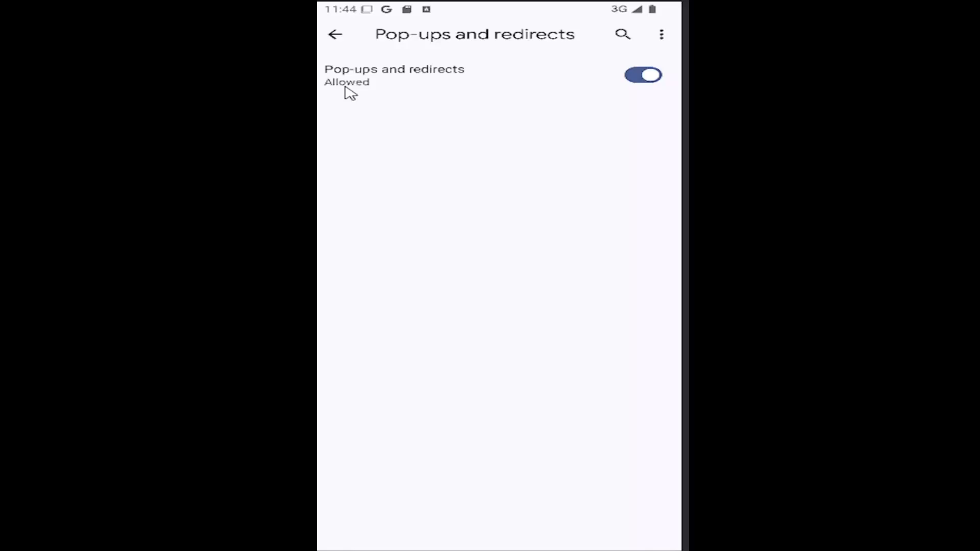
{"action": "left_click", "coordinate": [643, 75]}
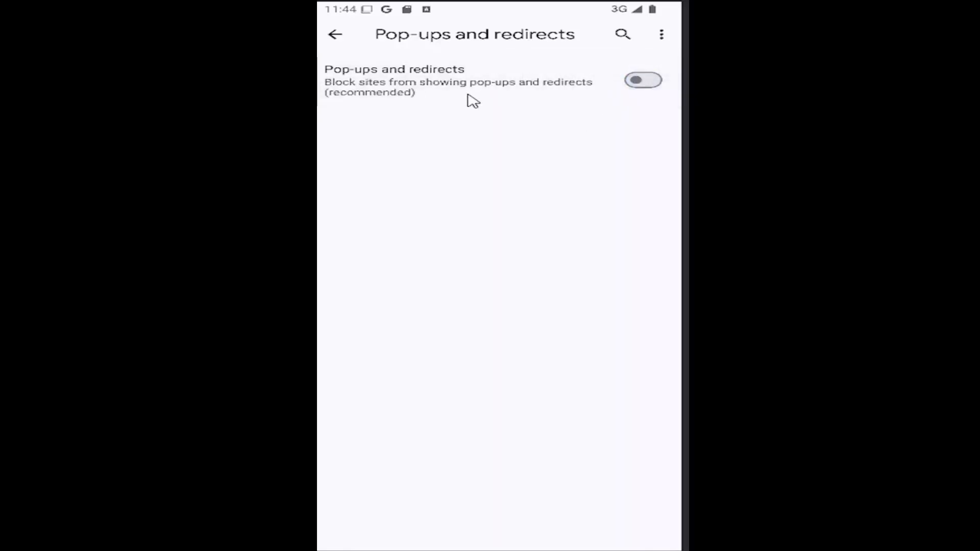
{"action": "mouse_move", "coordinate": [503, 167]}
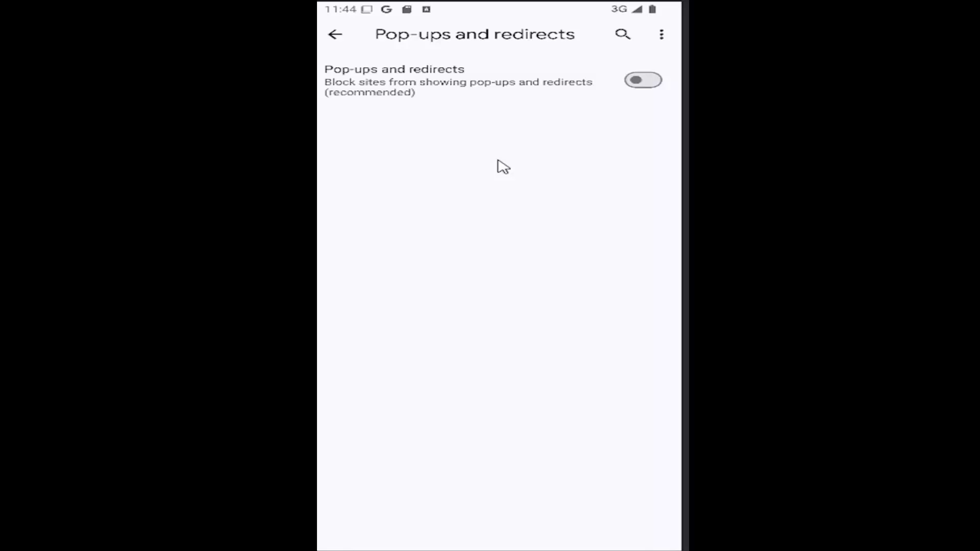
Step: Back out through Site settings and Settings to the mdtechvideos search results
{"action": "left_click", "coordinate": [335, 33]}
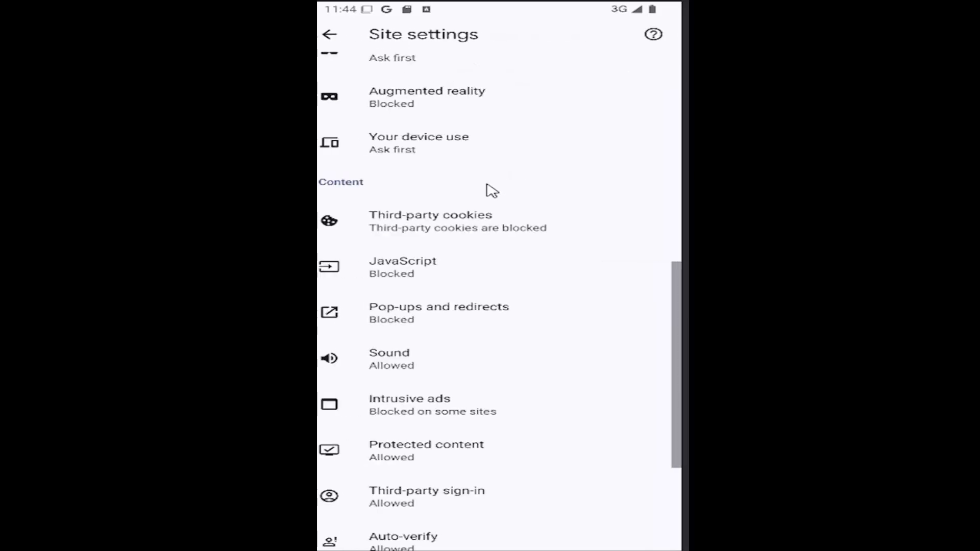
{"action": "left_click", "coordinate": [331, 35]}
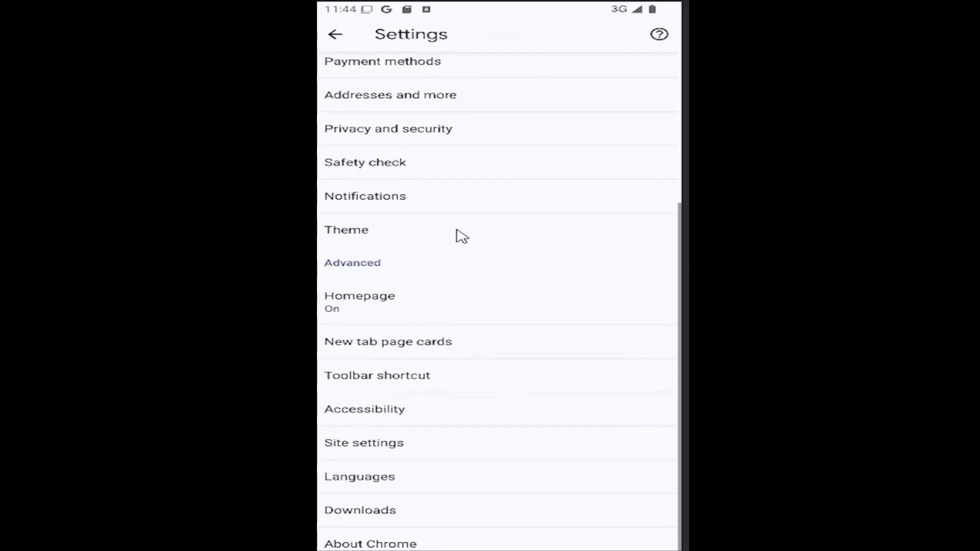
{"action": "left_click", "coordinate": [335, 34]}
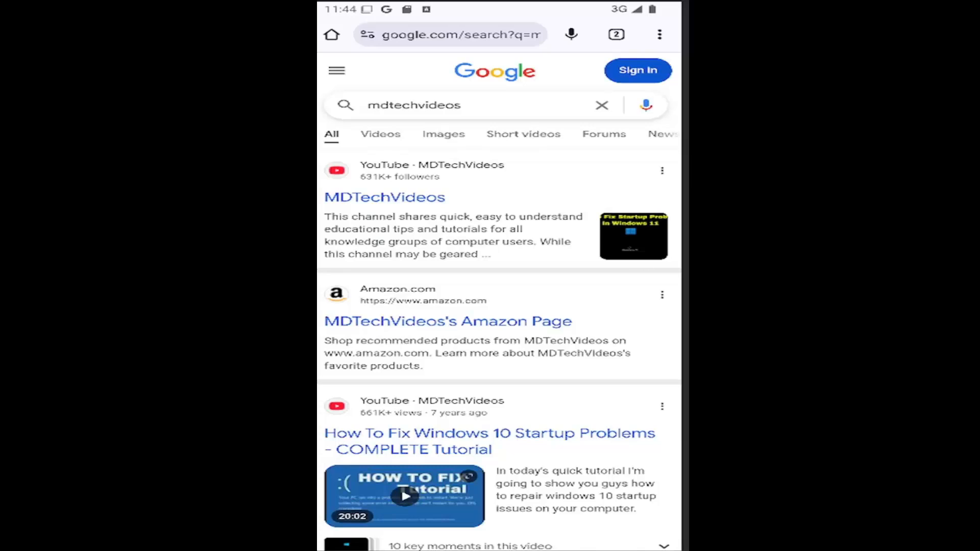